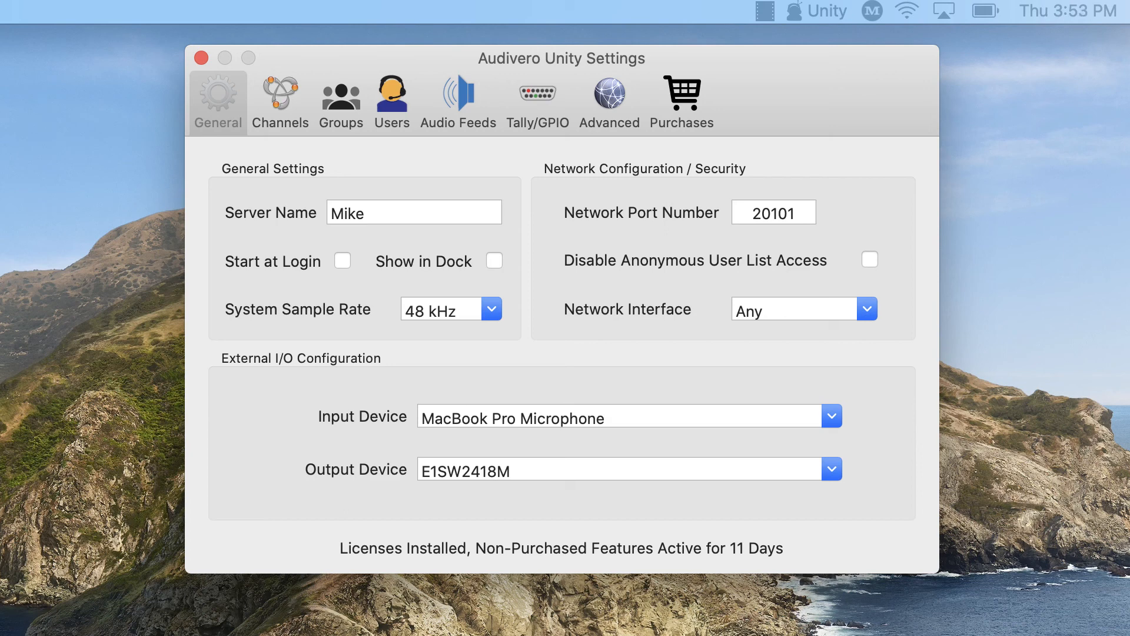
mouse_move(874, 100)
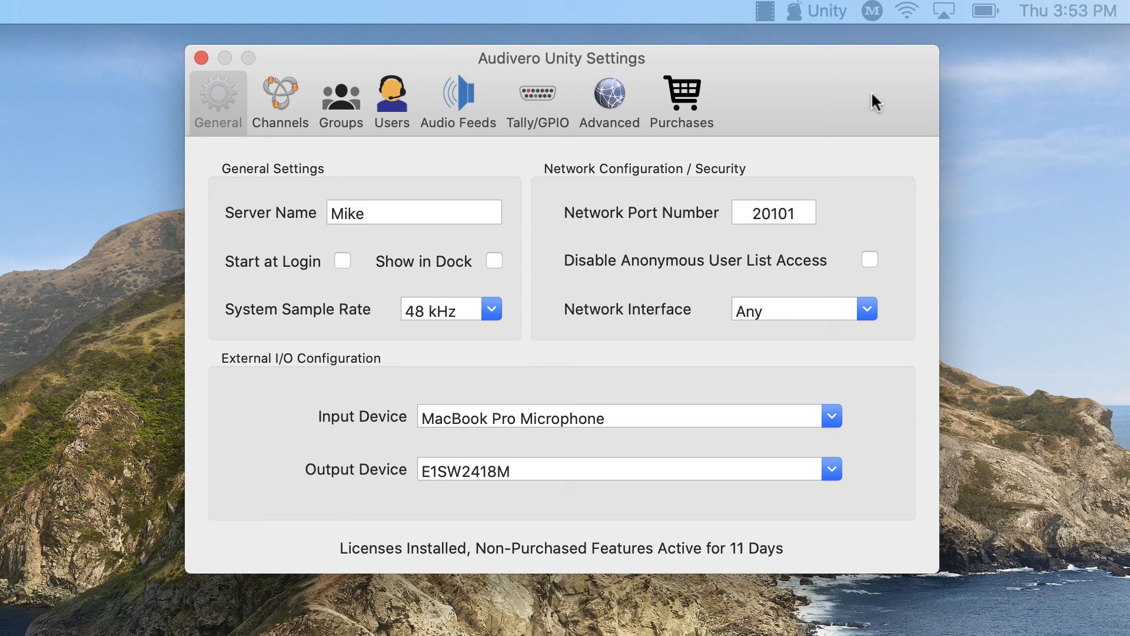
mouse_move(842, 103)
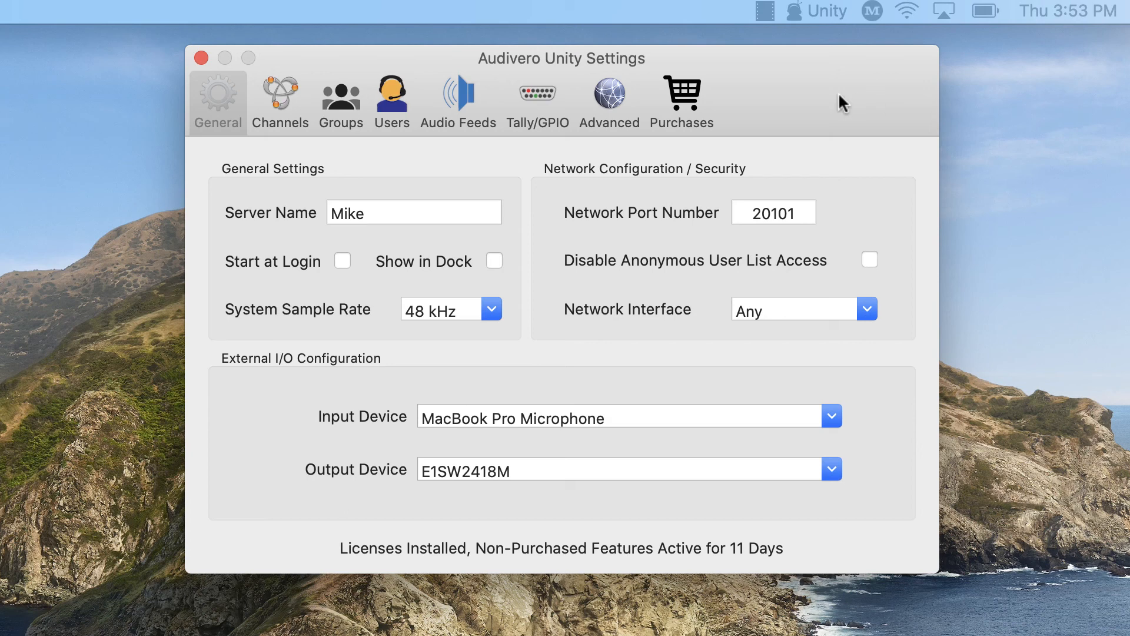
mouse_move(838, 102)
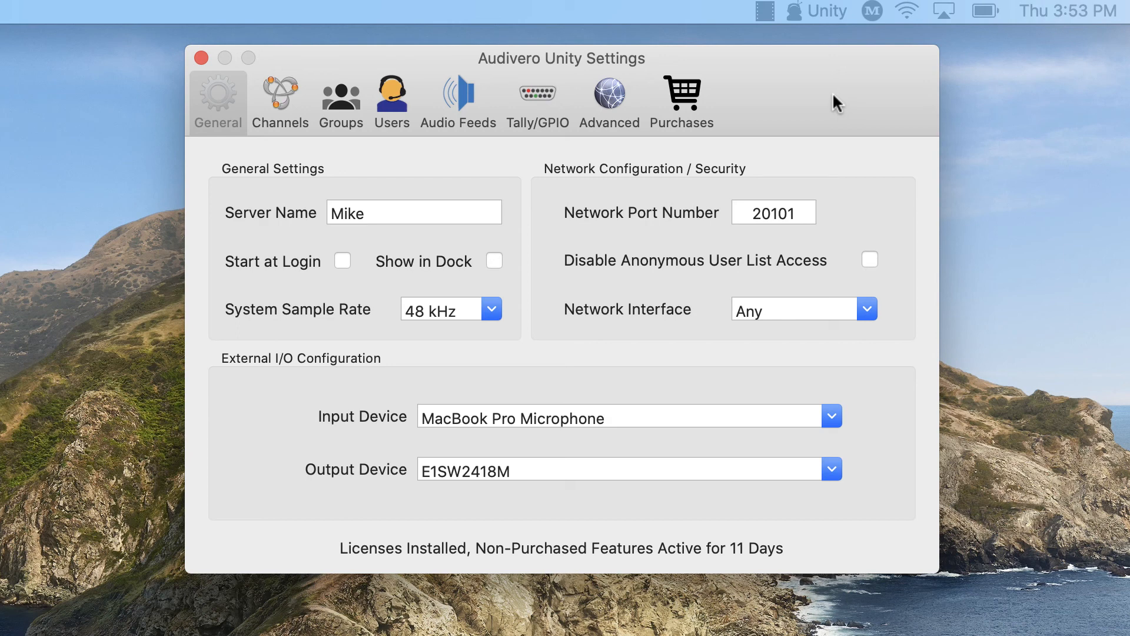
mouse_move(811, 107)
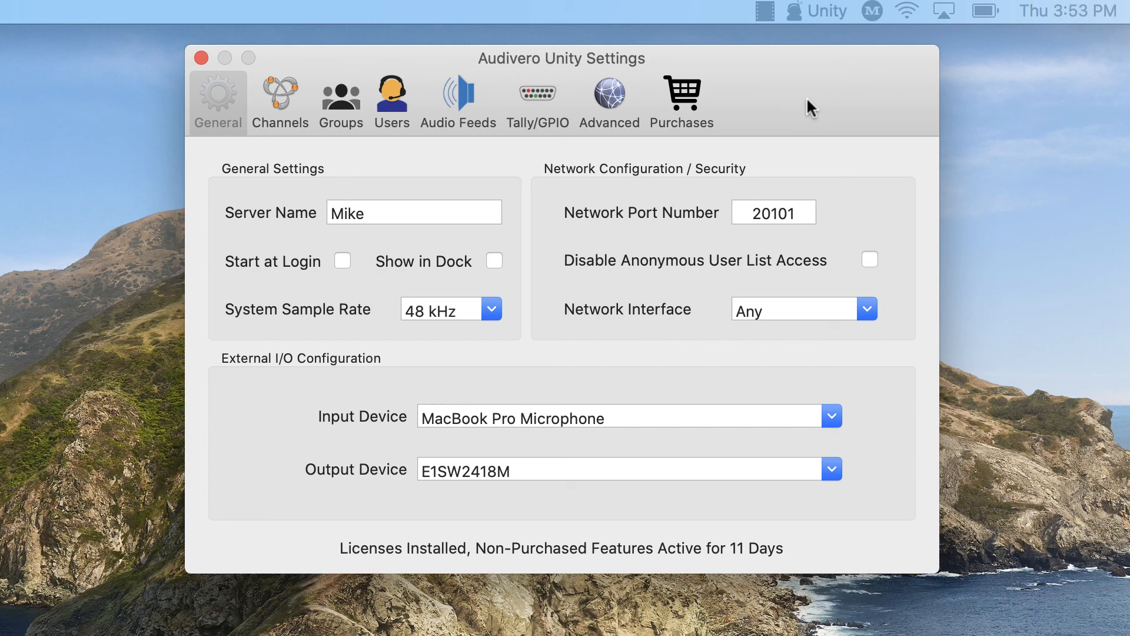
mouse_move(815, 38)
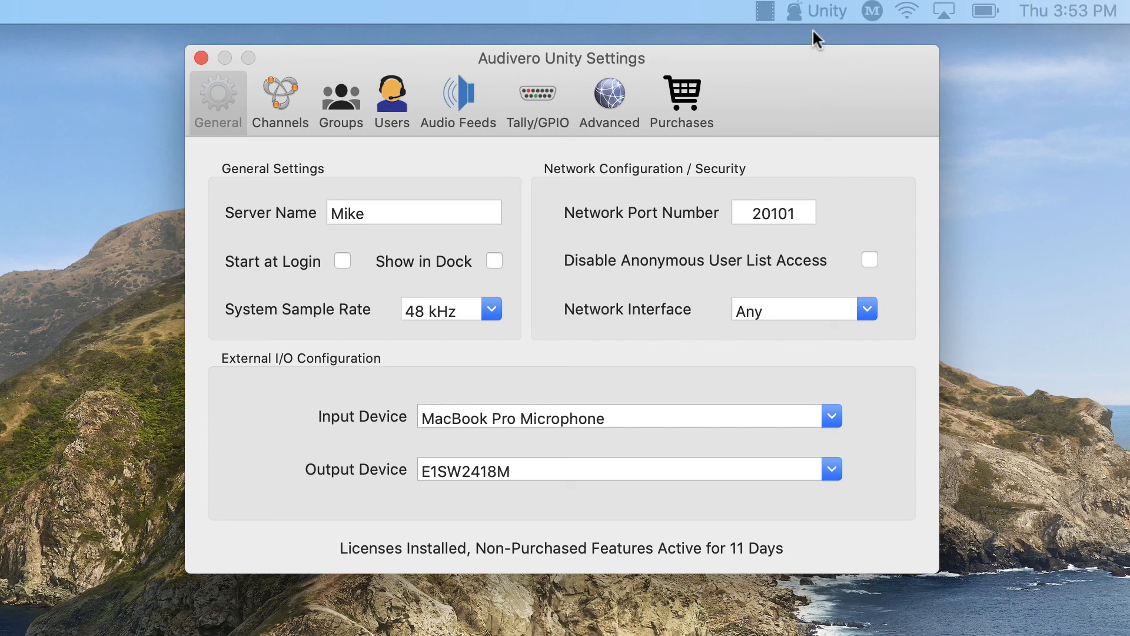
Open the Unity menu-bar menu listing the save and restore configuration options.
click(826, 11)
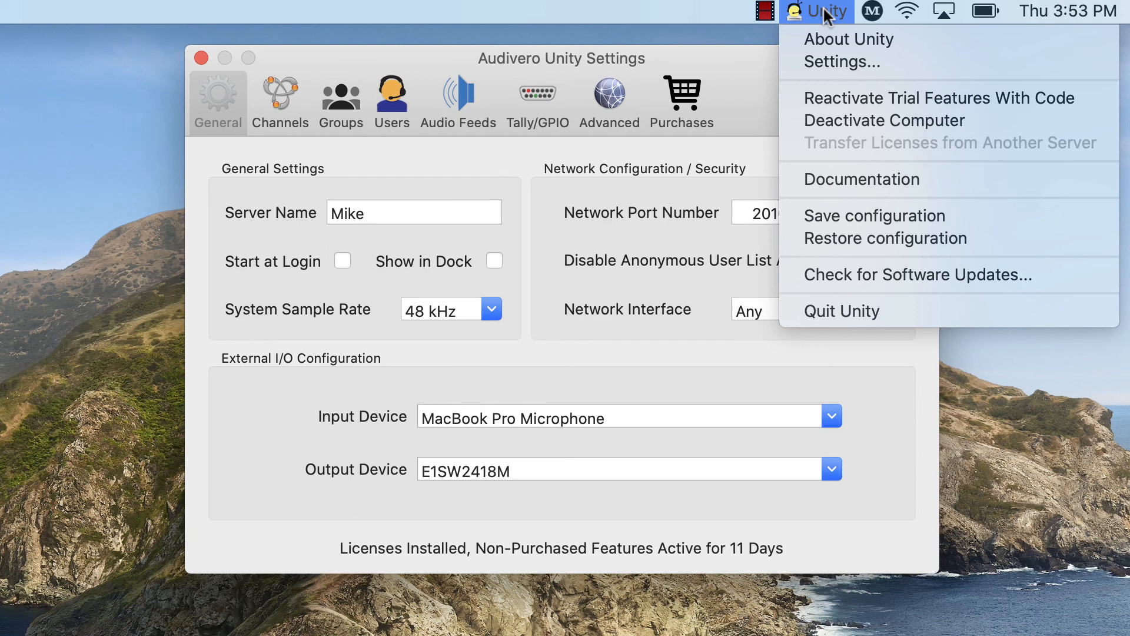
mouse_move(821, 15)
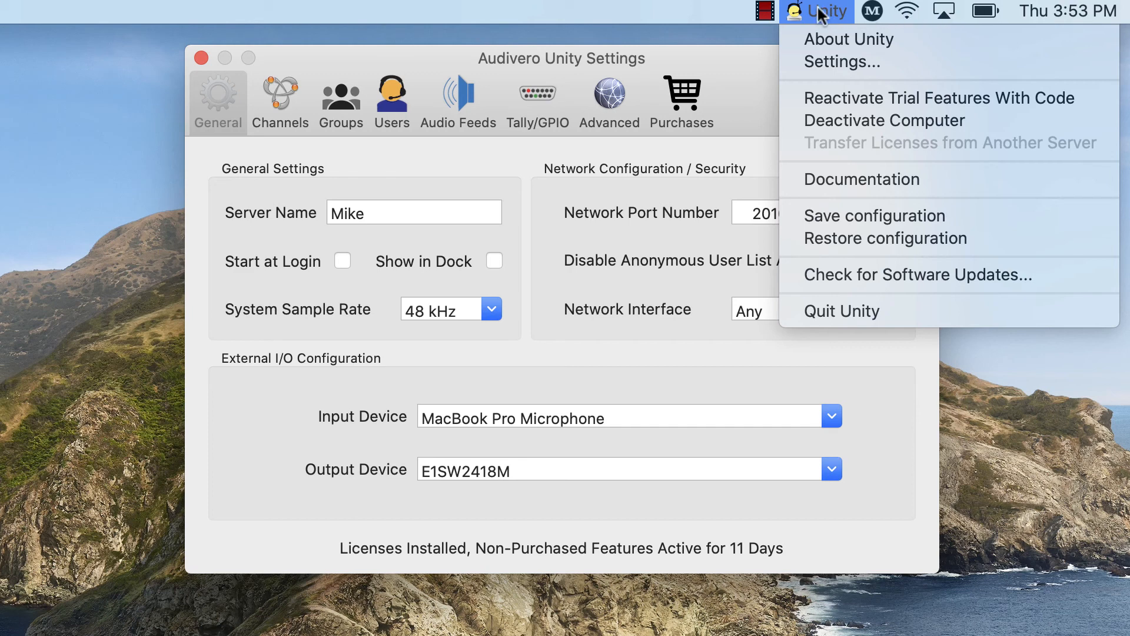
mouse_move(939, 99)
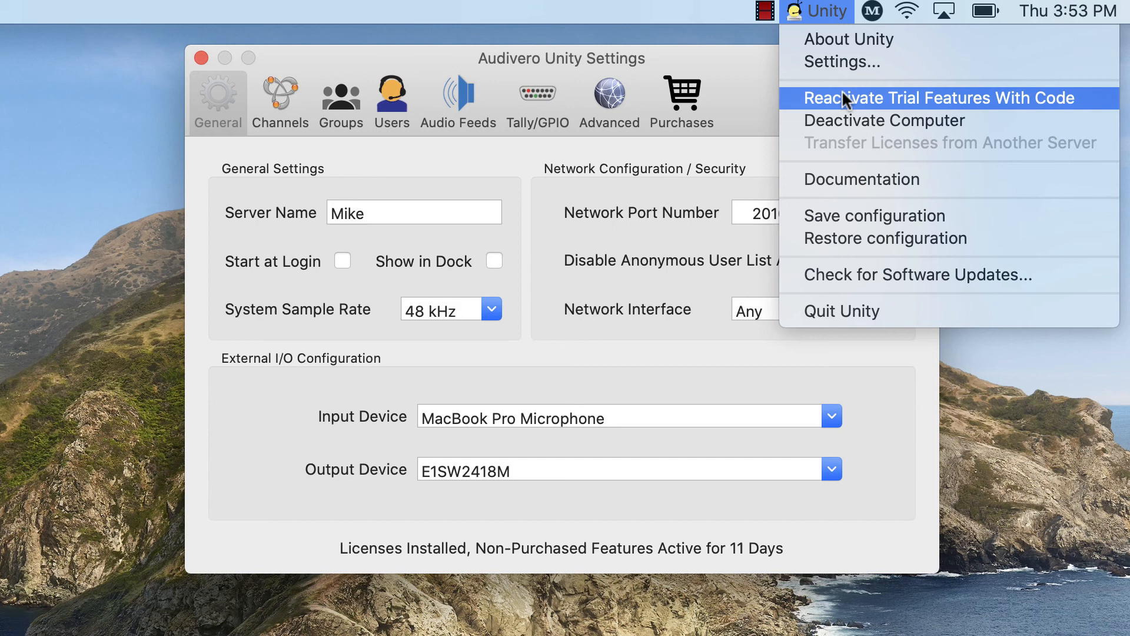
mouse_move(899, 215)
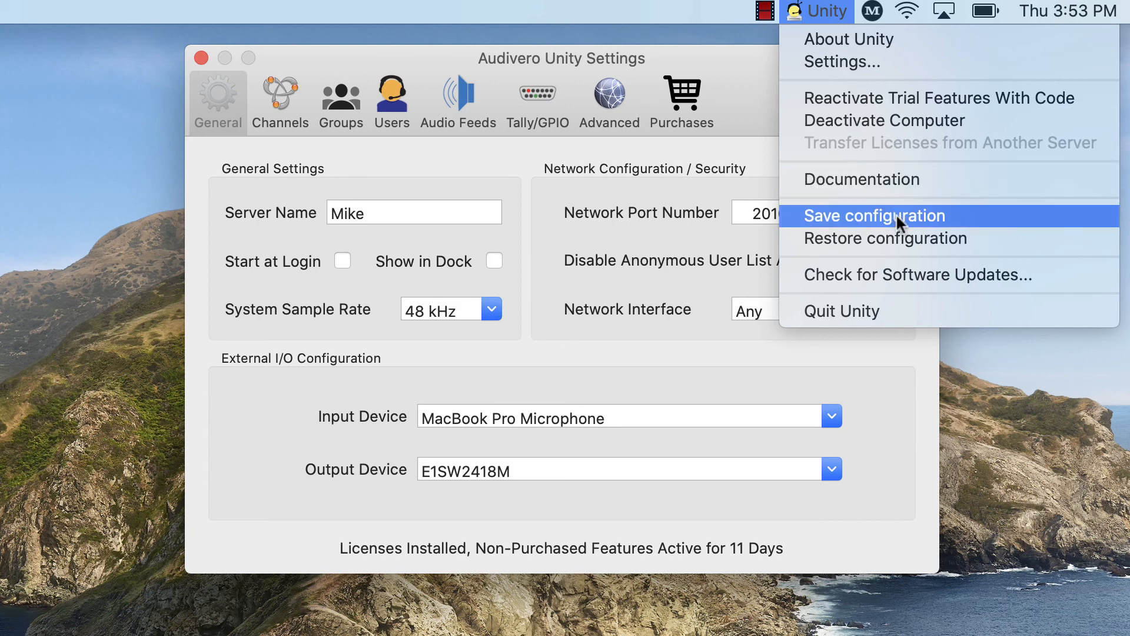
Save the server configuration as UnityBackup in the Documents folder.
click(874, 215)
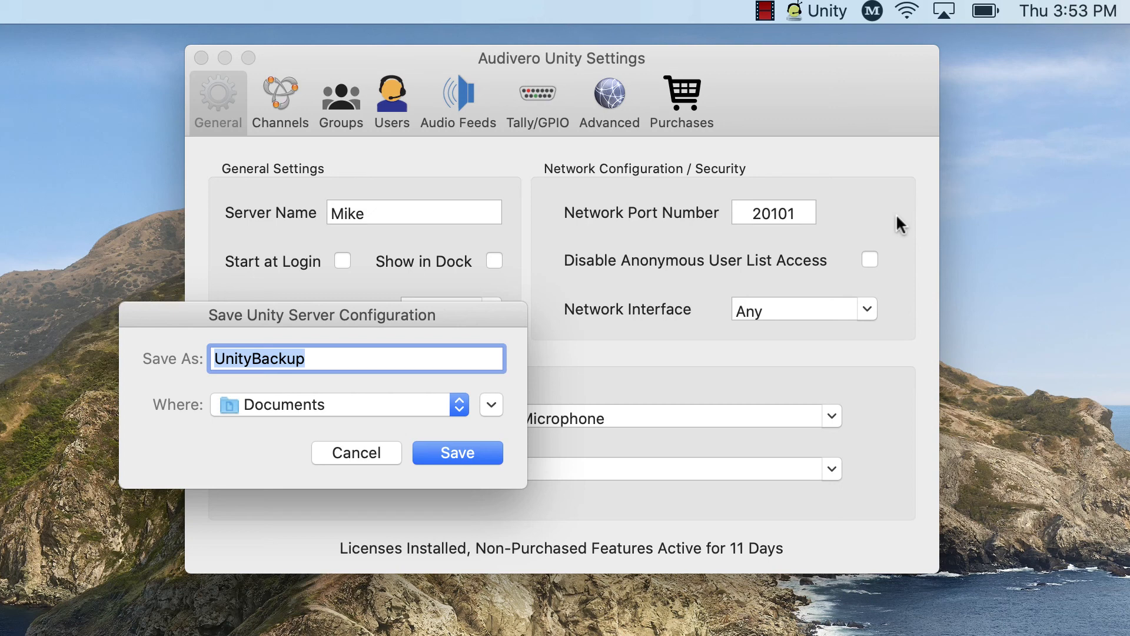
mouse_move(654, 121)
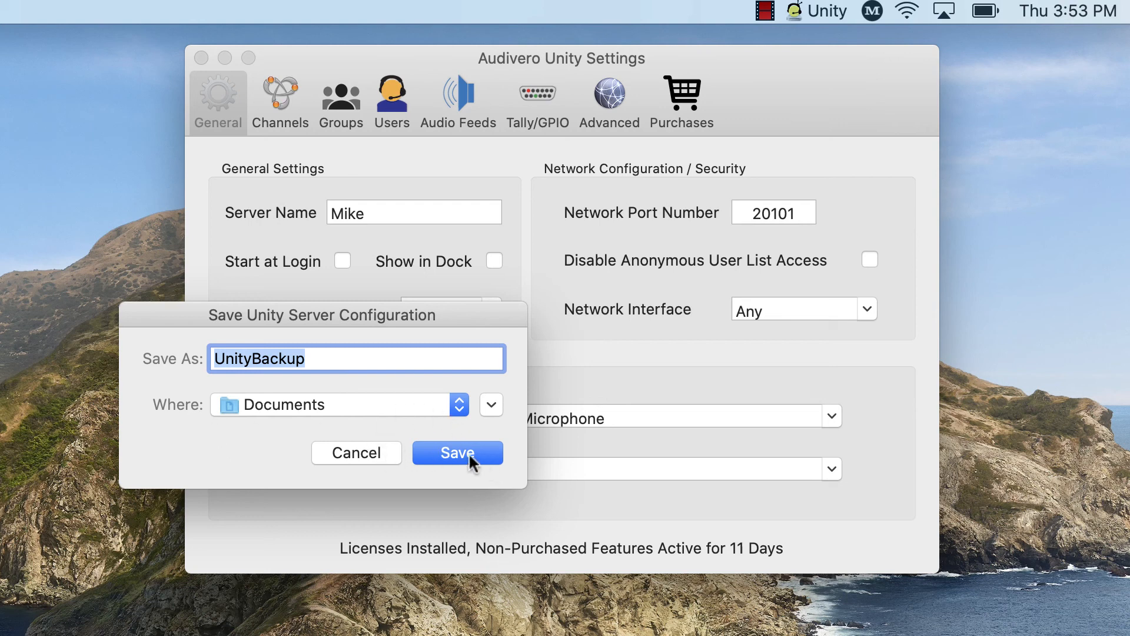
click(457, 452)
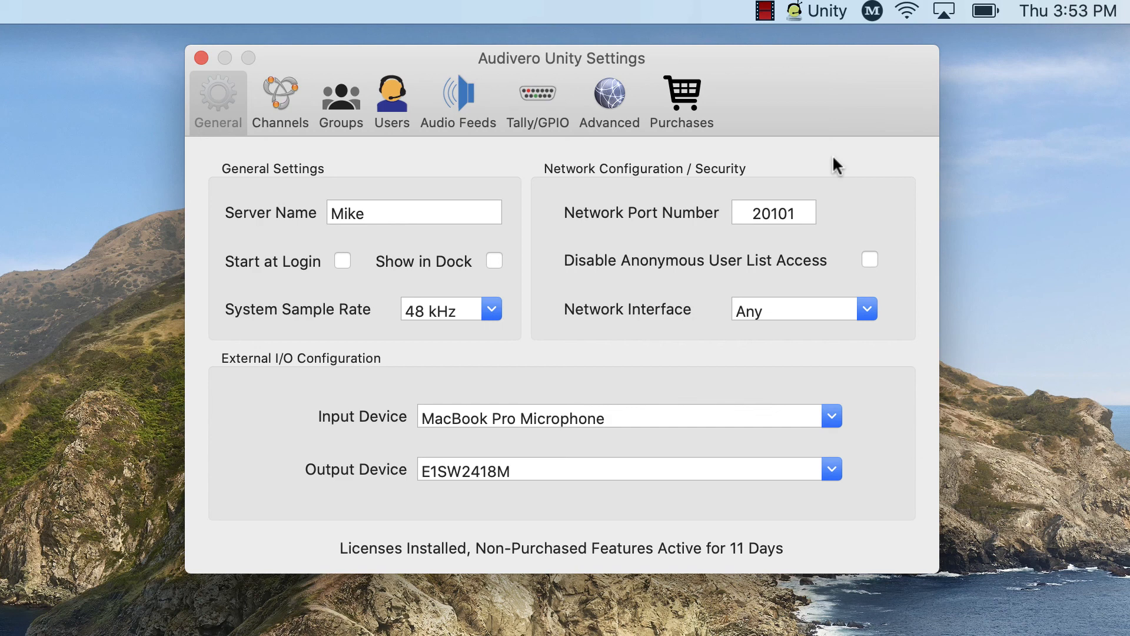
click(681, 101)
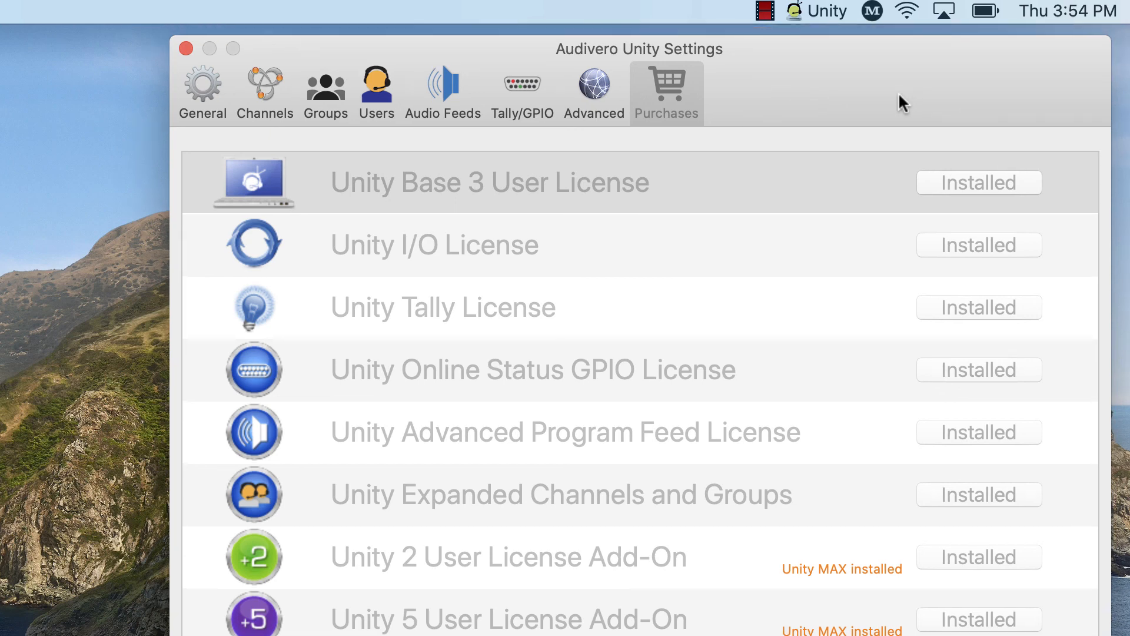
click(202, 86)
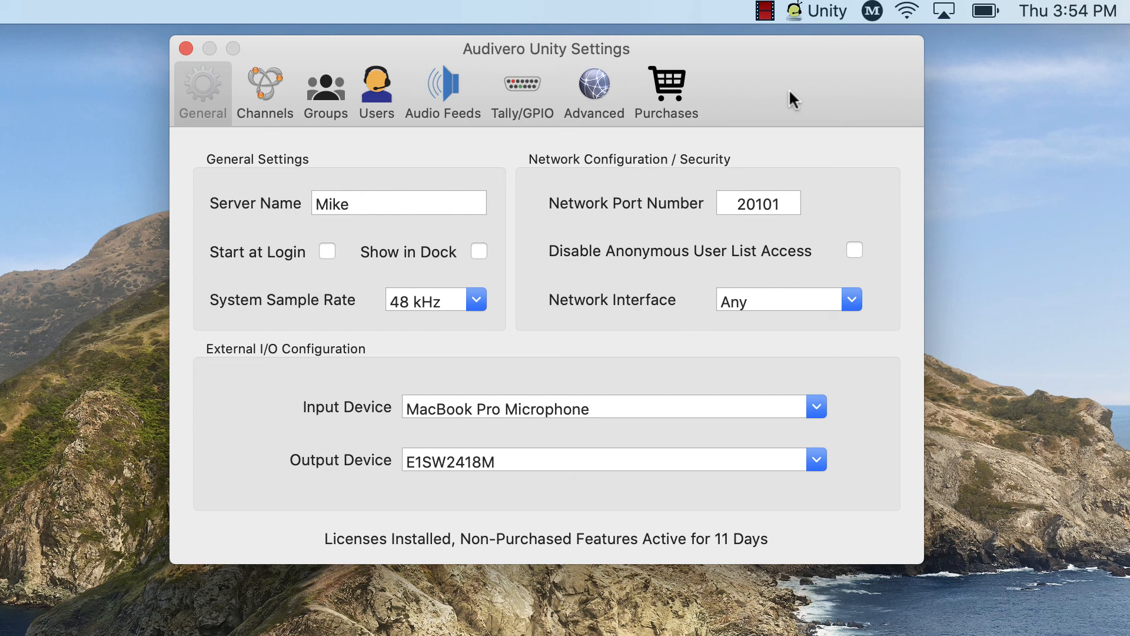
mouse_move(810, 87)
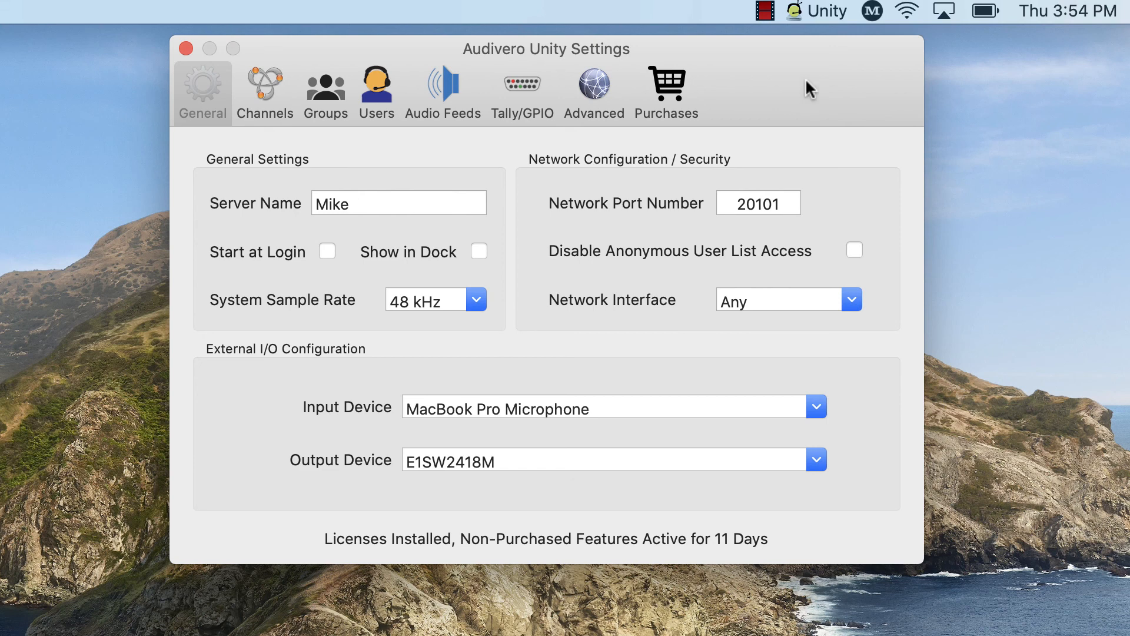
click(815, 11)
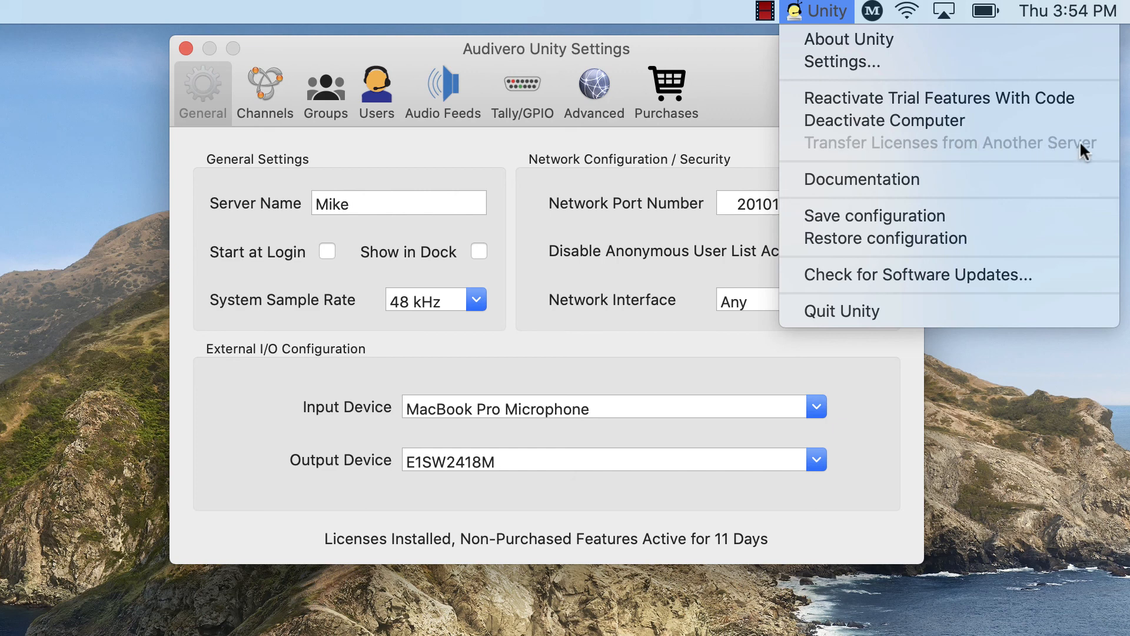
mouse_move(824, 152)
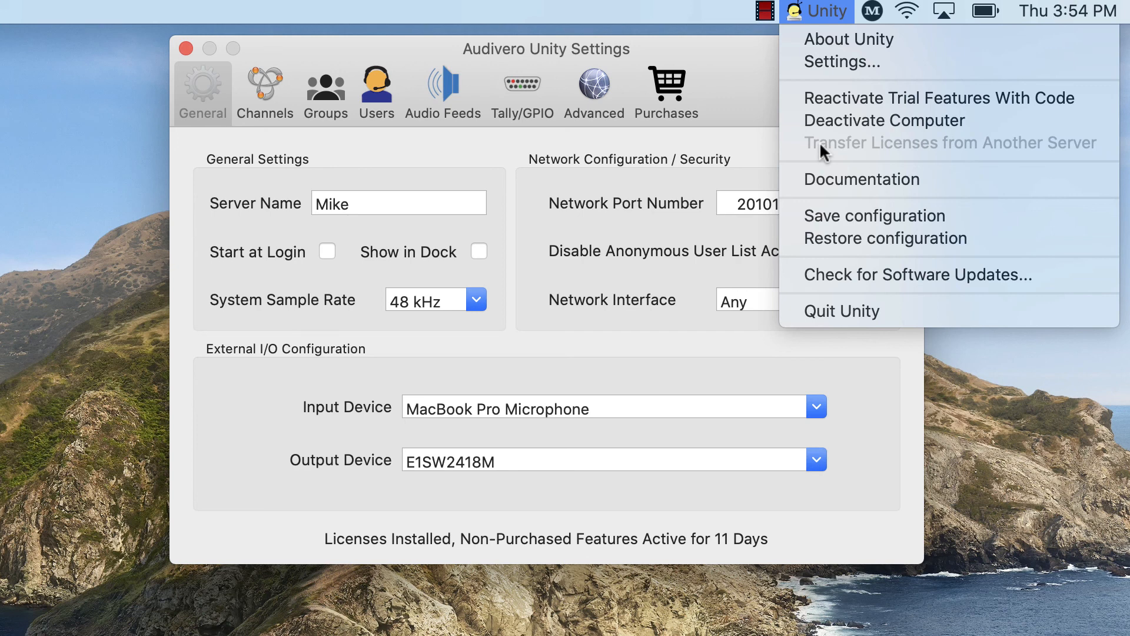
mouse_move(840, 151)
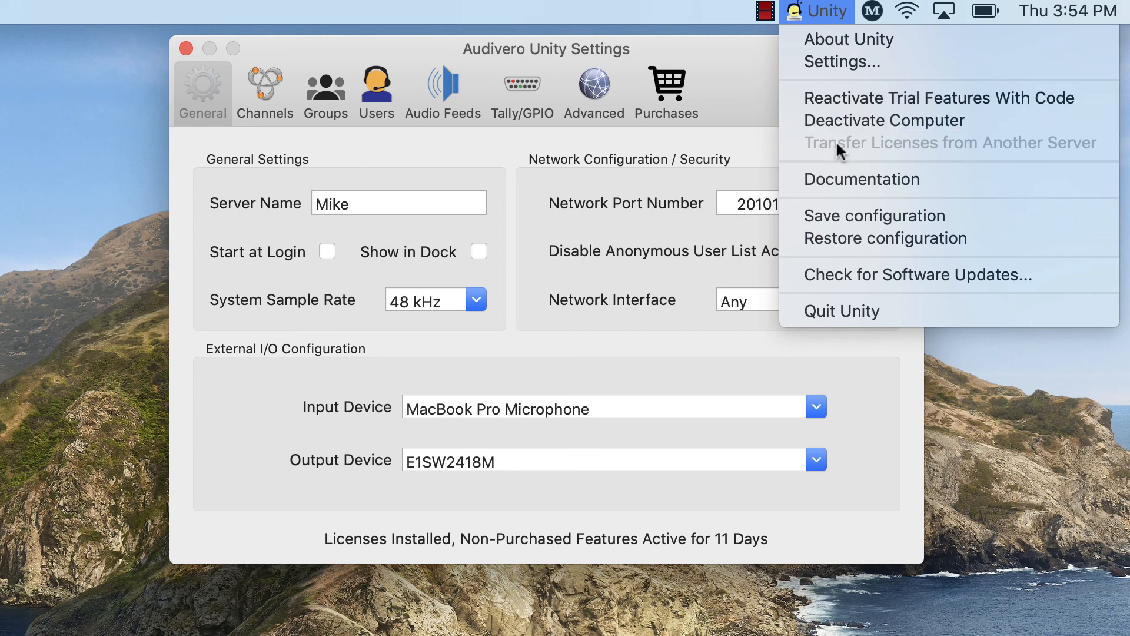
mouse_move(916, 150)
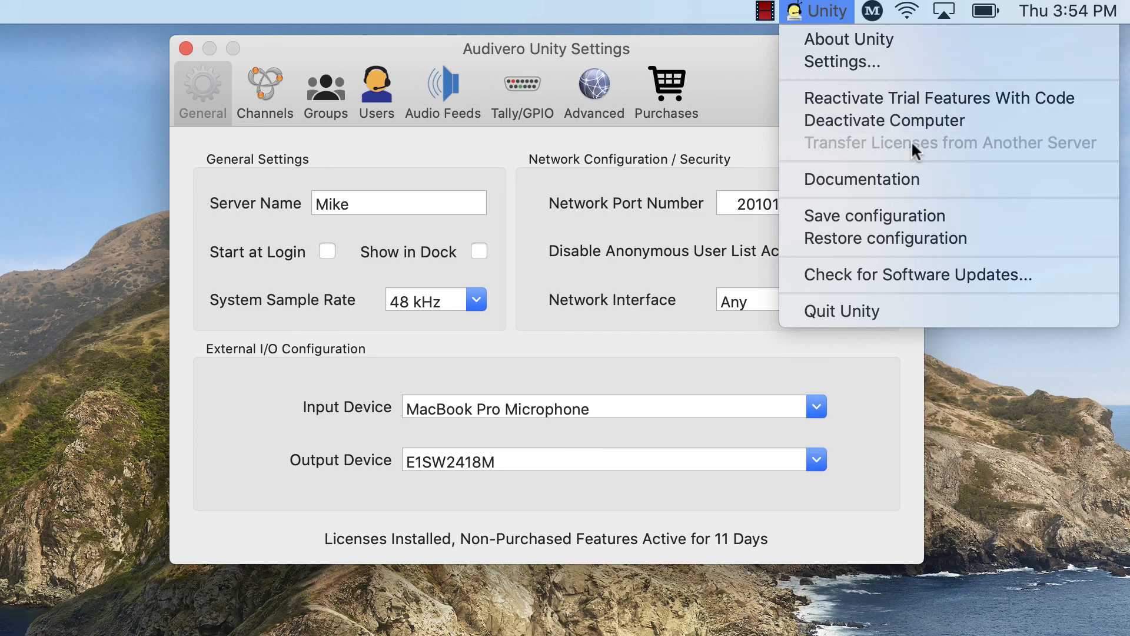
mouse_move(974, 151)
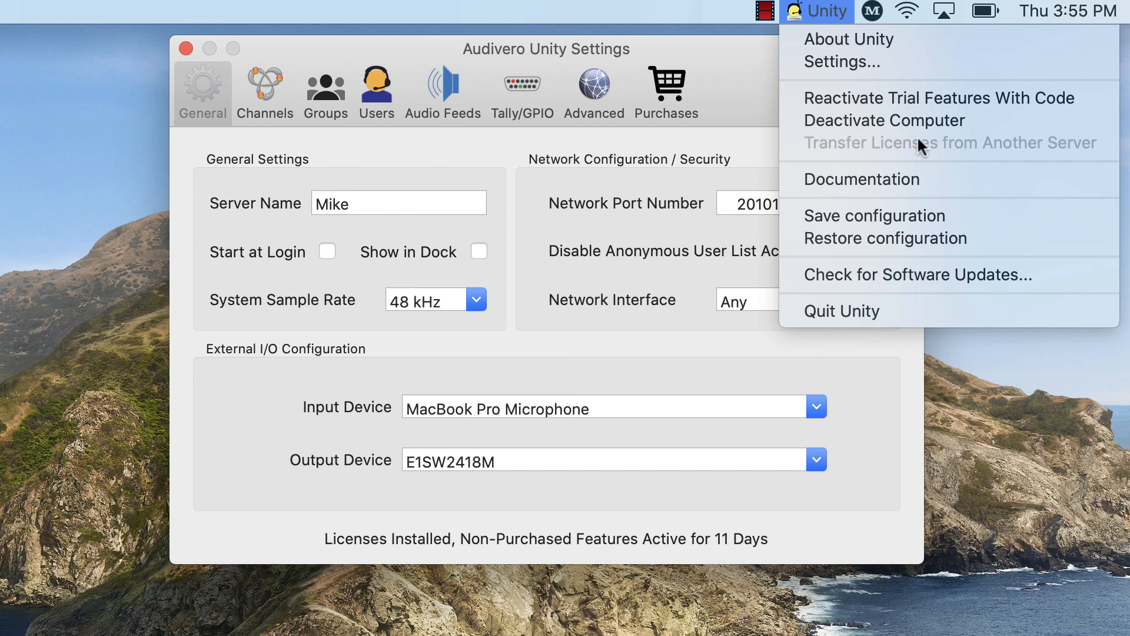
mouse_move(965, 155)
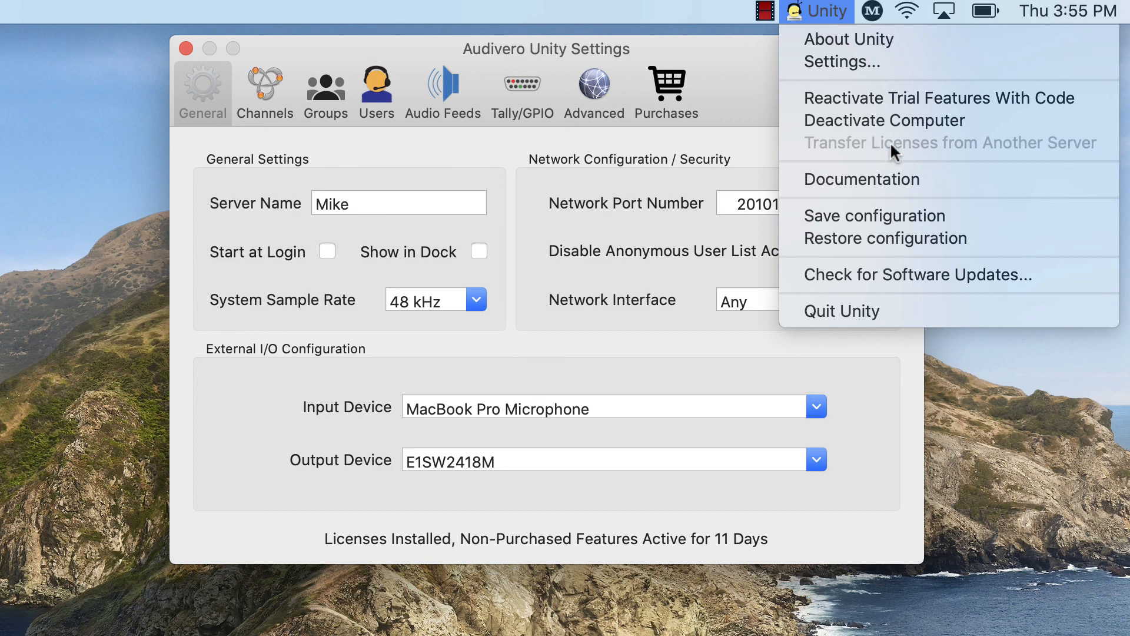
mouse_move(972, 154)
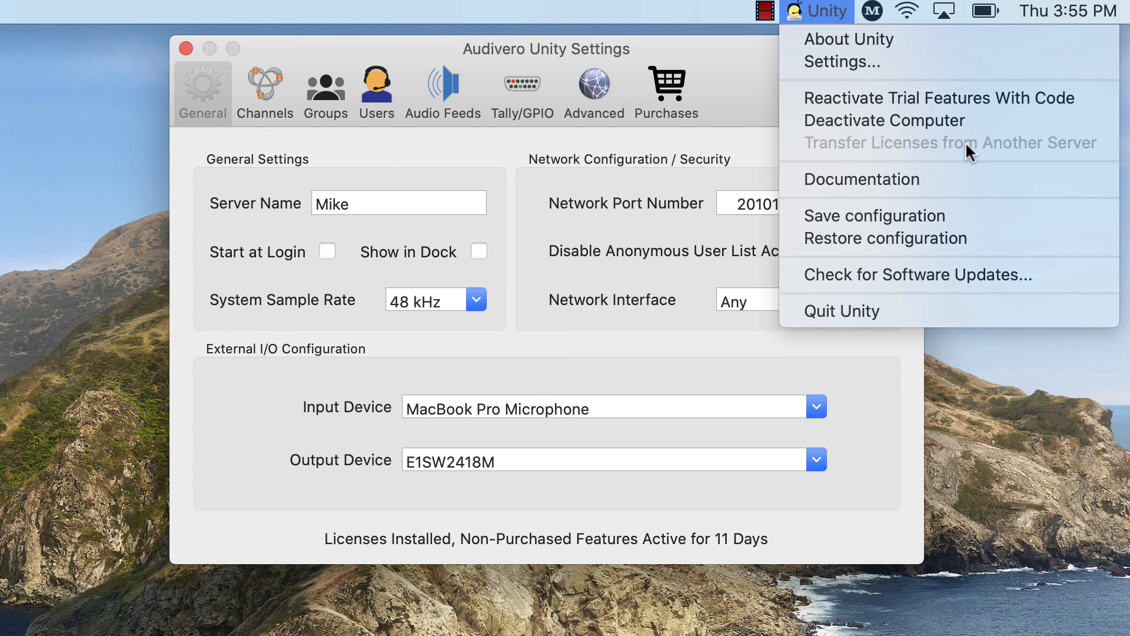
mouse_move(980, 153)
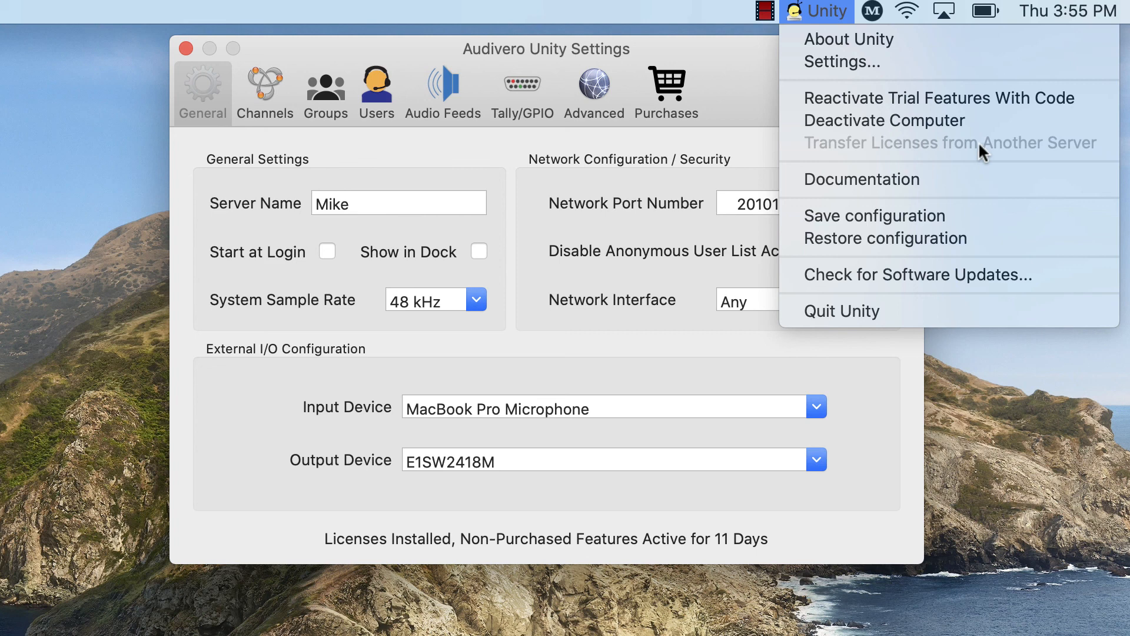
mouse_move(918, 171)
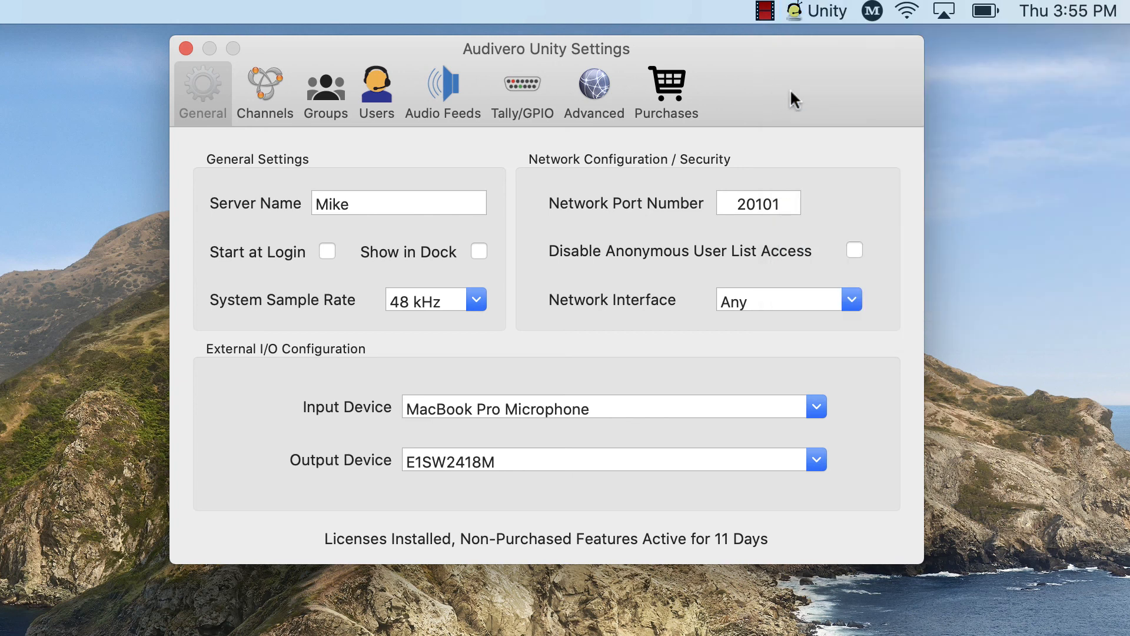
Check the installed licenses on the Purchases page and reopen the Unity menu-bar menu.
click(816, 10)
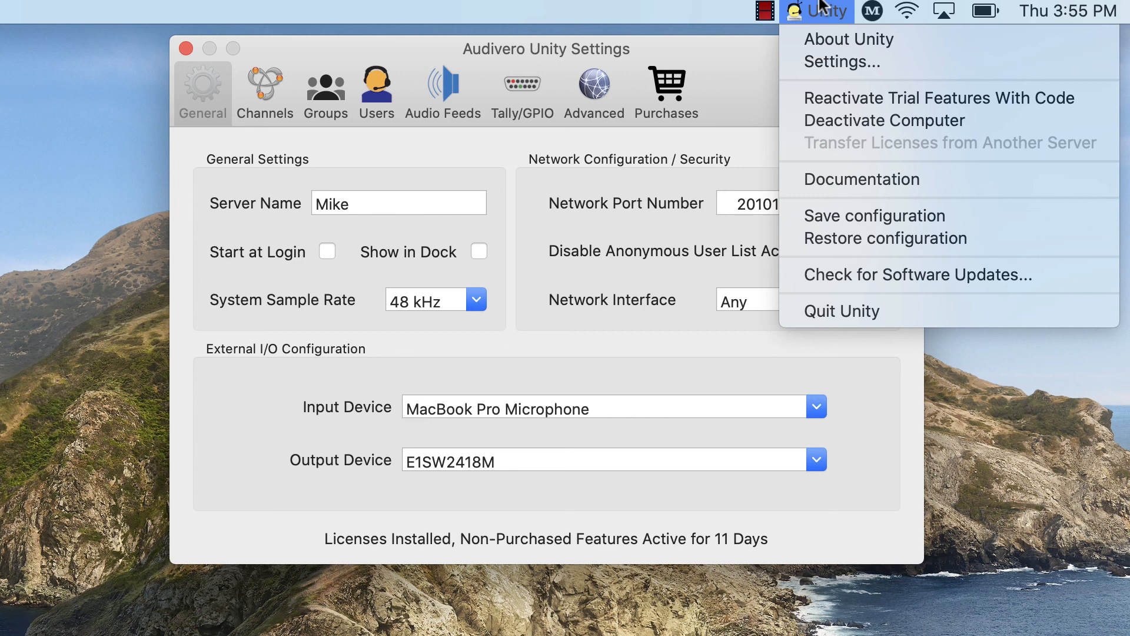
mouse_move(942, 146)
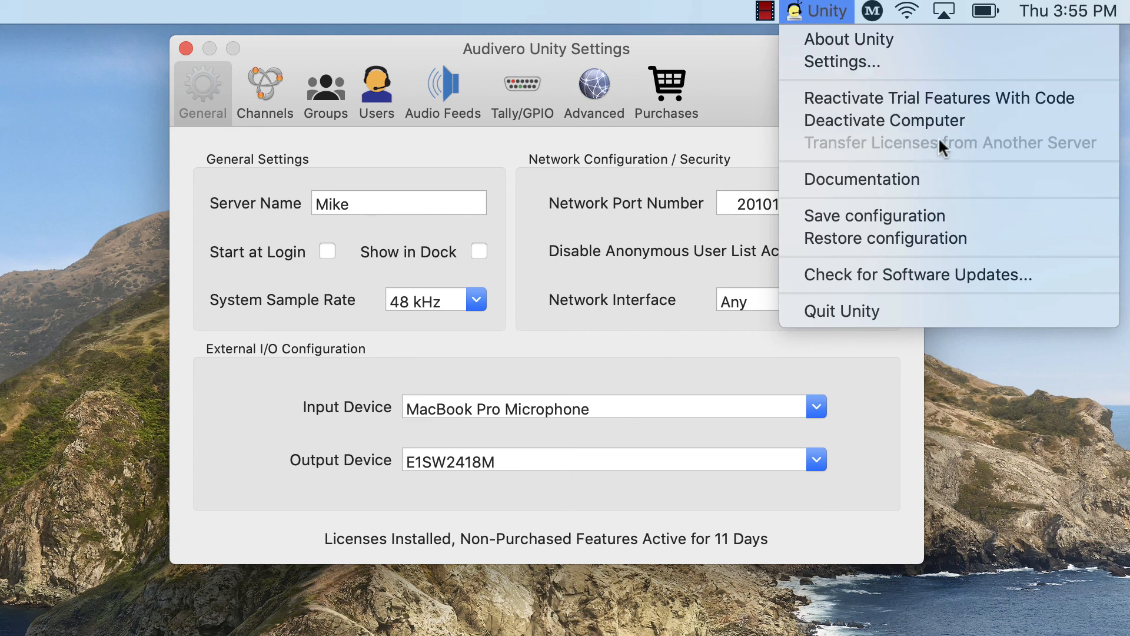
mouse_move(904, 238)
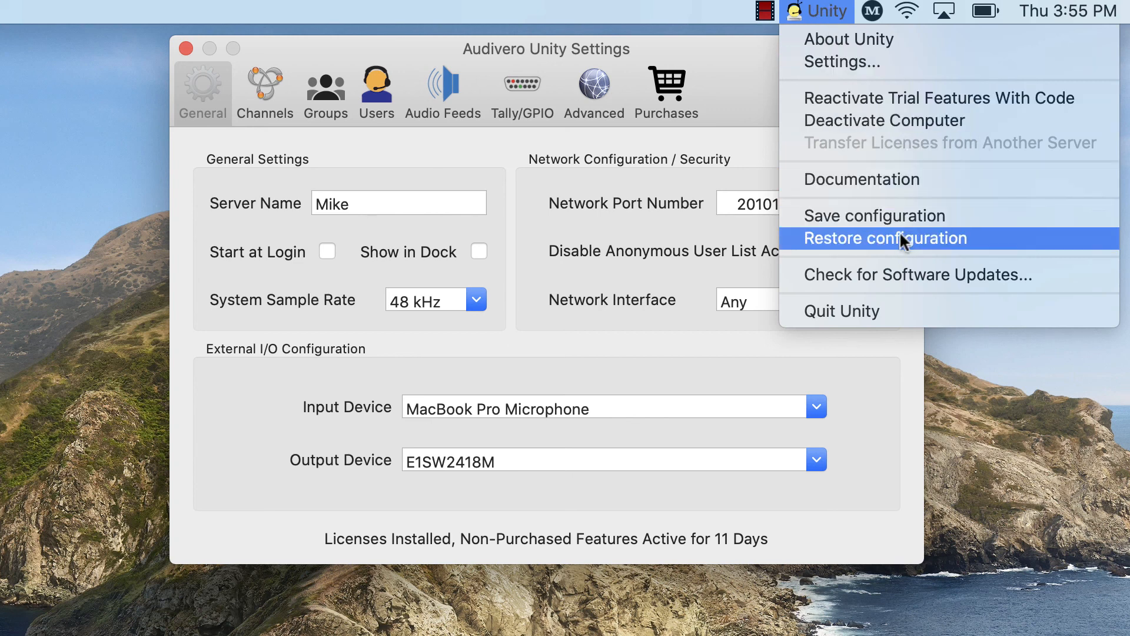
mouse_move(946, 246)
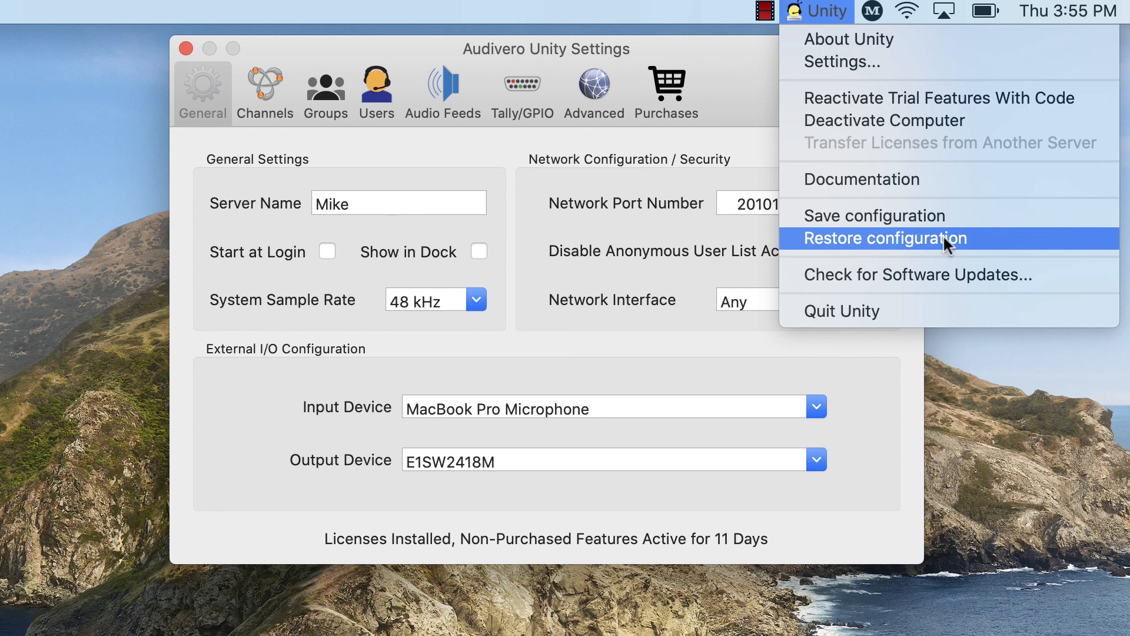
mouse_move(940, 248)
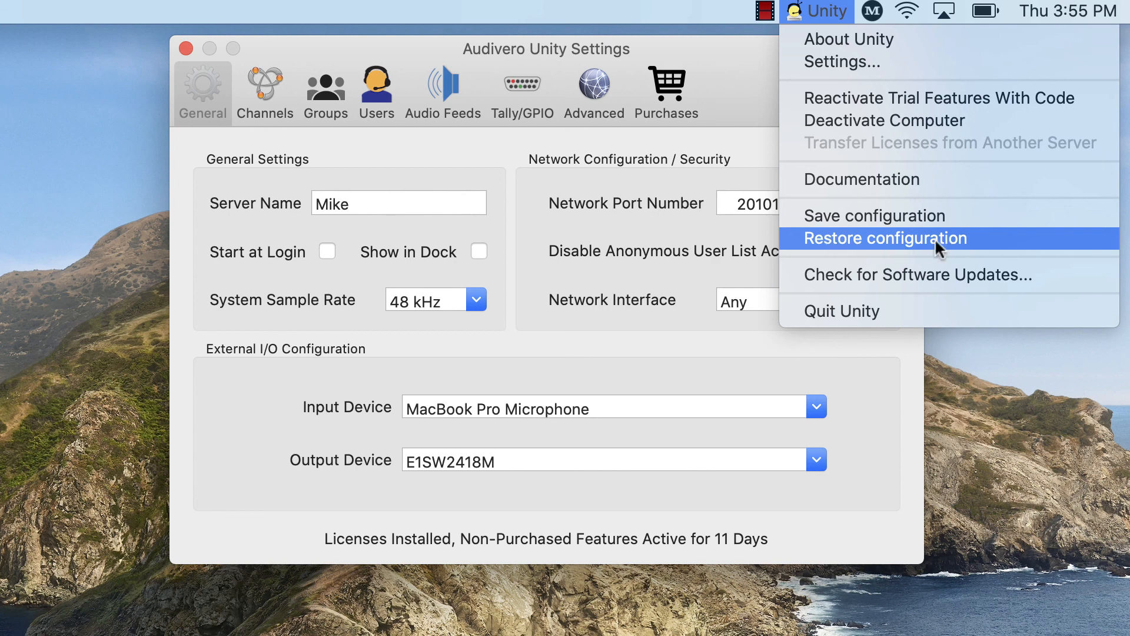
mouse_move(744, 93)
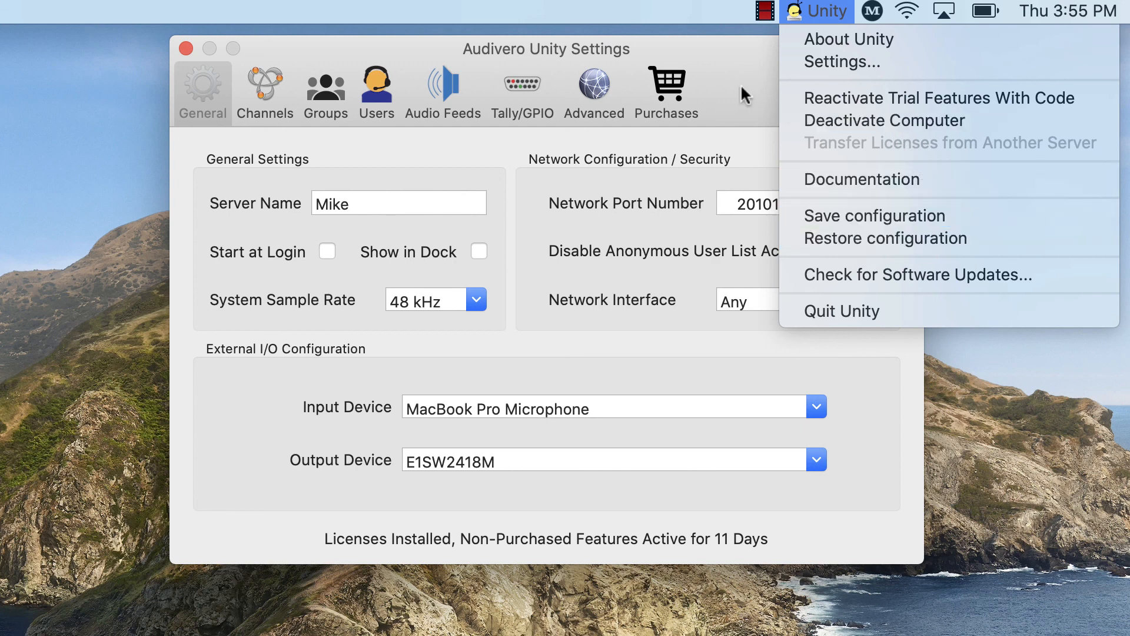
click(665, 86)
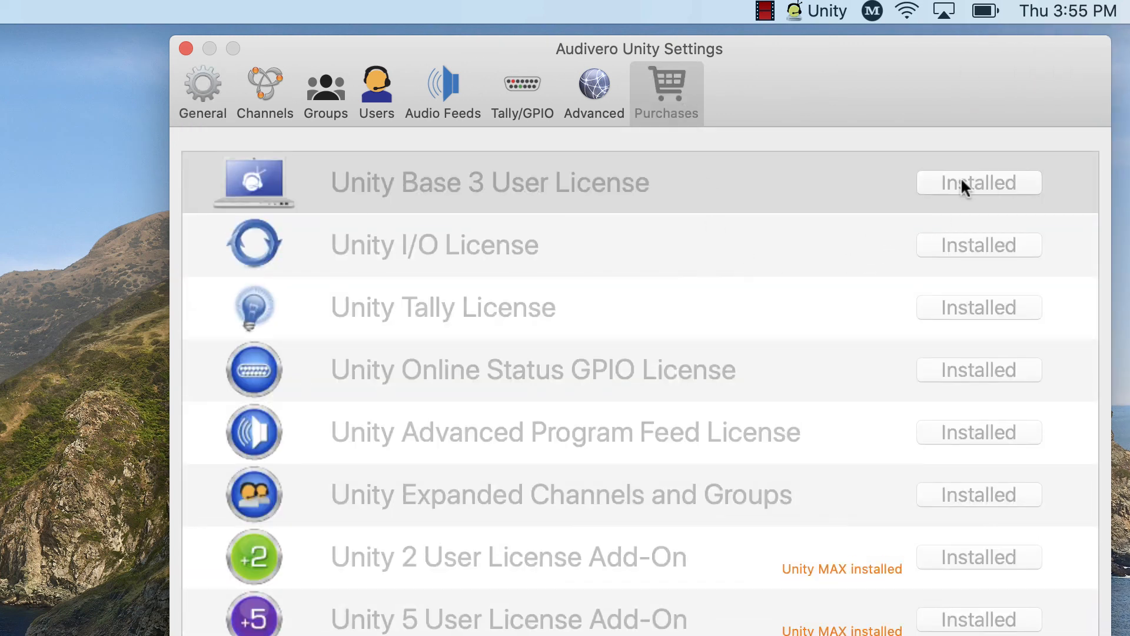
mouse_move(834, 12)
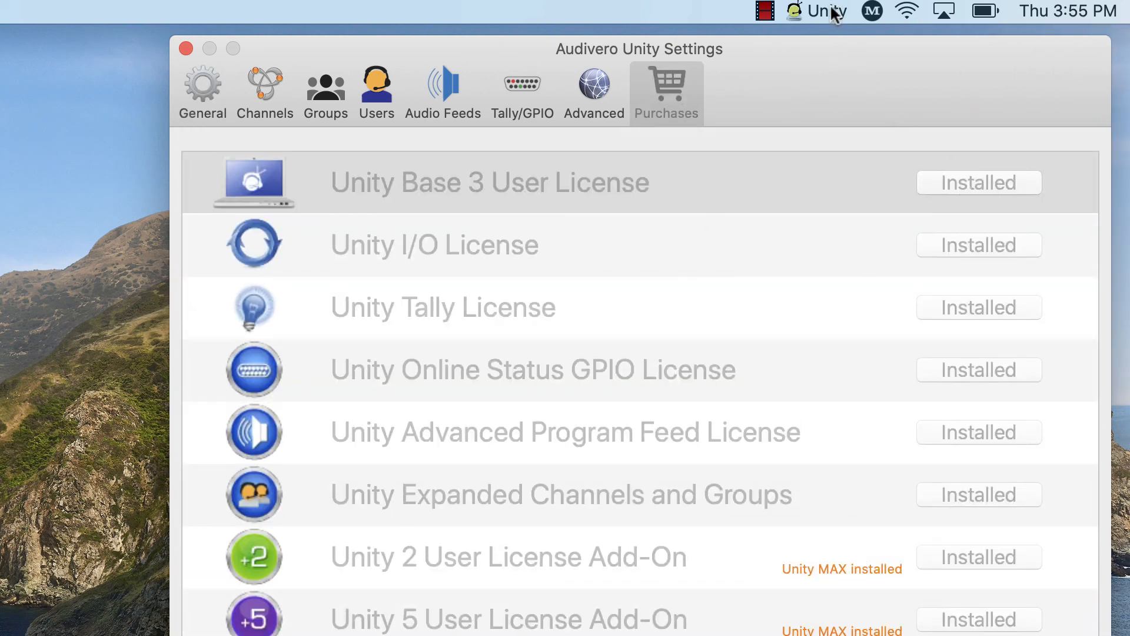
click(824, 10)
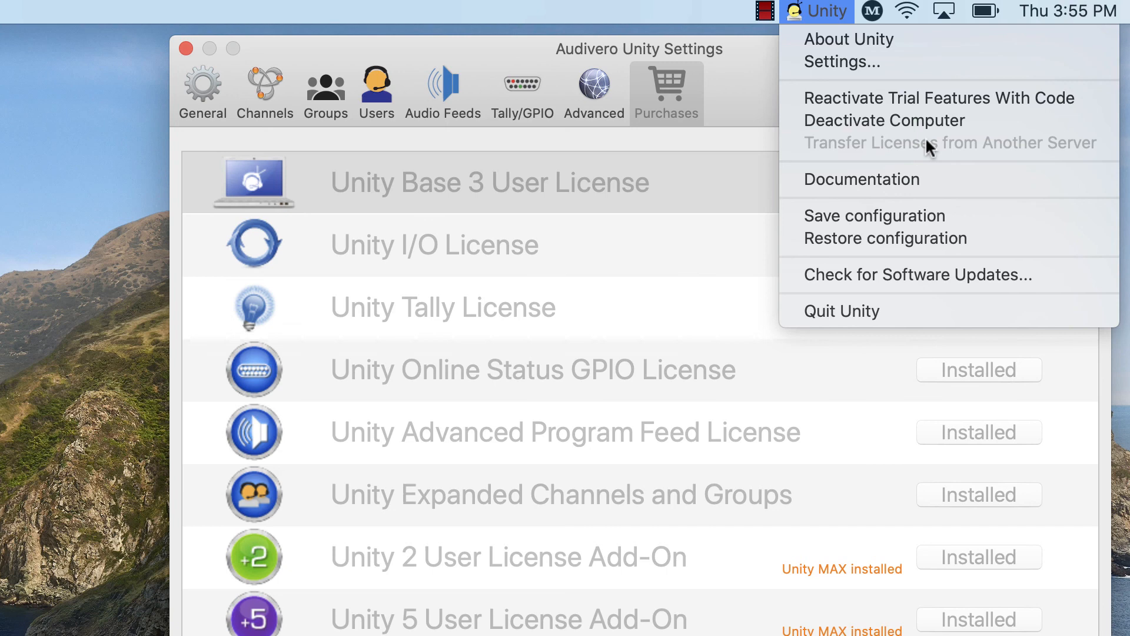
mouse_move(758, 113)
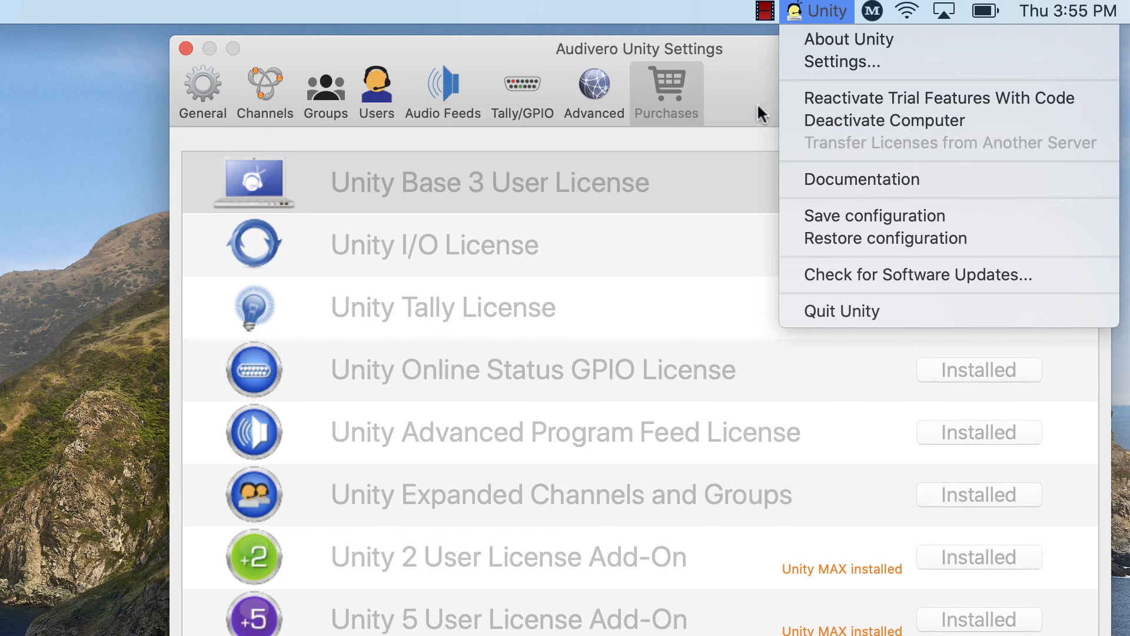
mouse_move(790, 103)
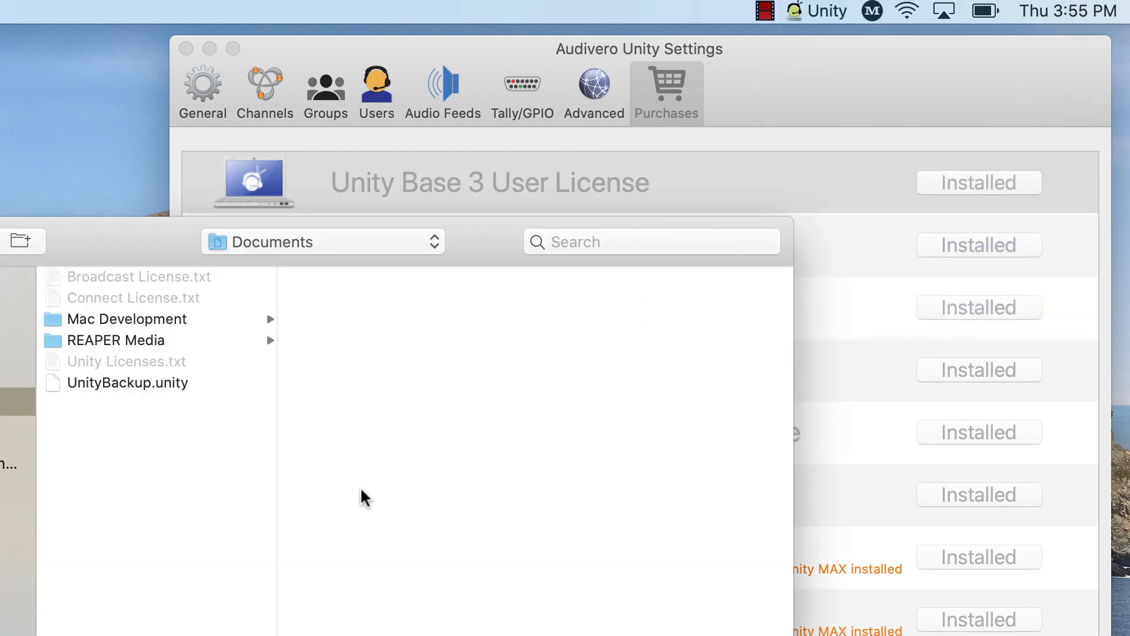
Select UnityBackup.unity in Documents to restore the server configuration.
click(127, 383)
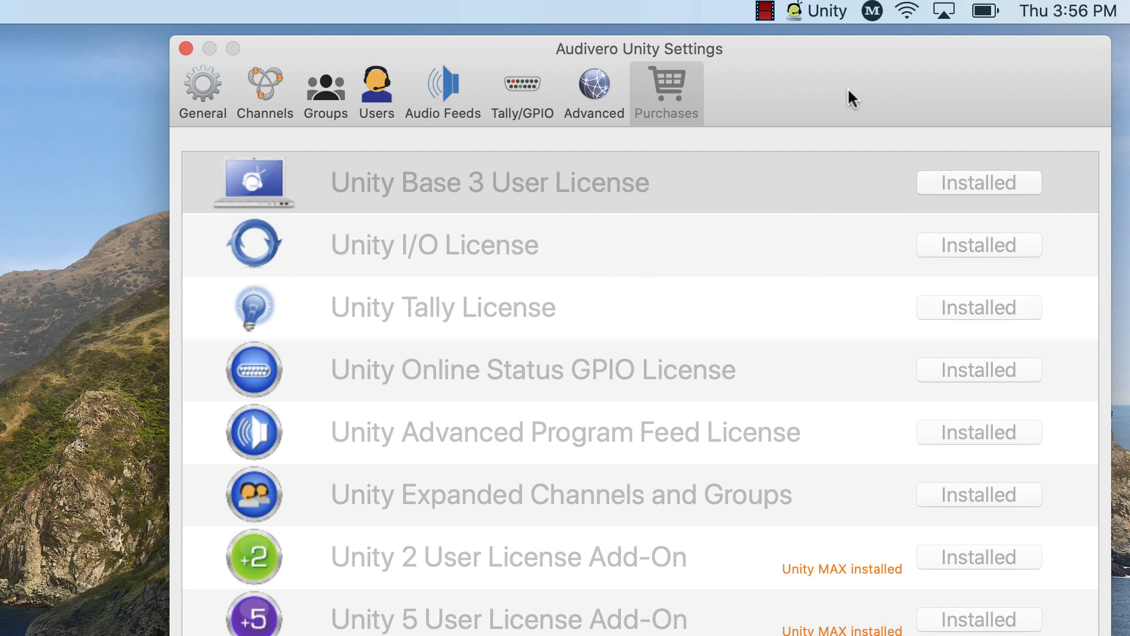
mouse_move(306, 99)
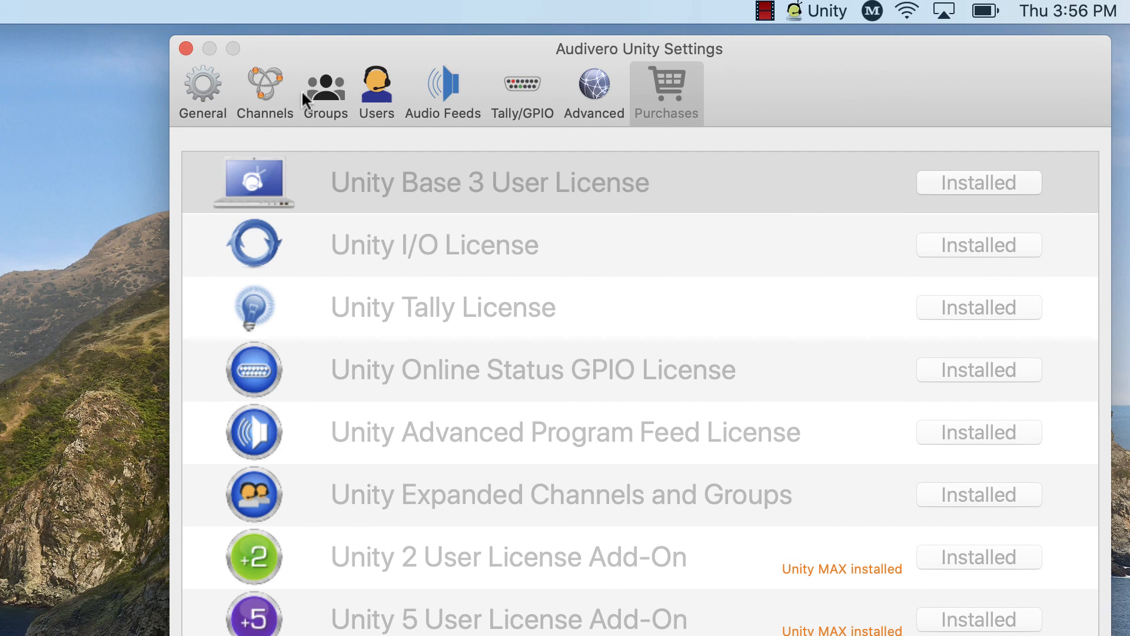
Review the restored Audio Feeds settings, then return to the General page.
click(443, 92)
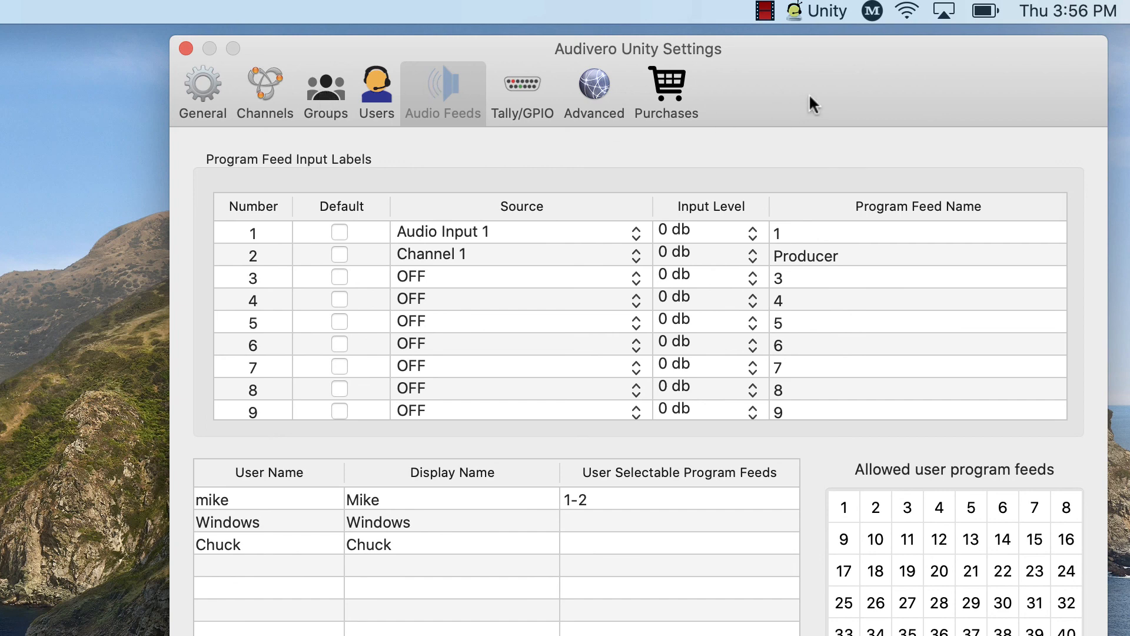
mouse_move(854, 94)
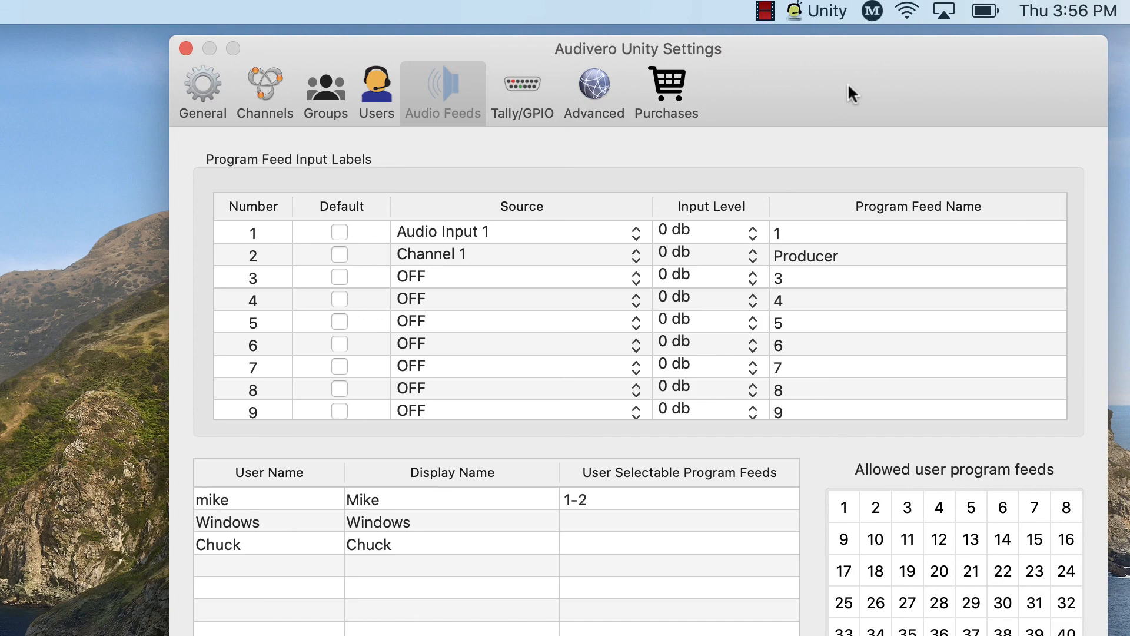
click(202, 92)
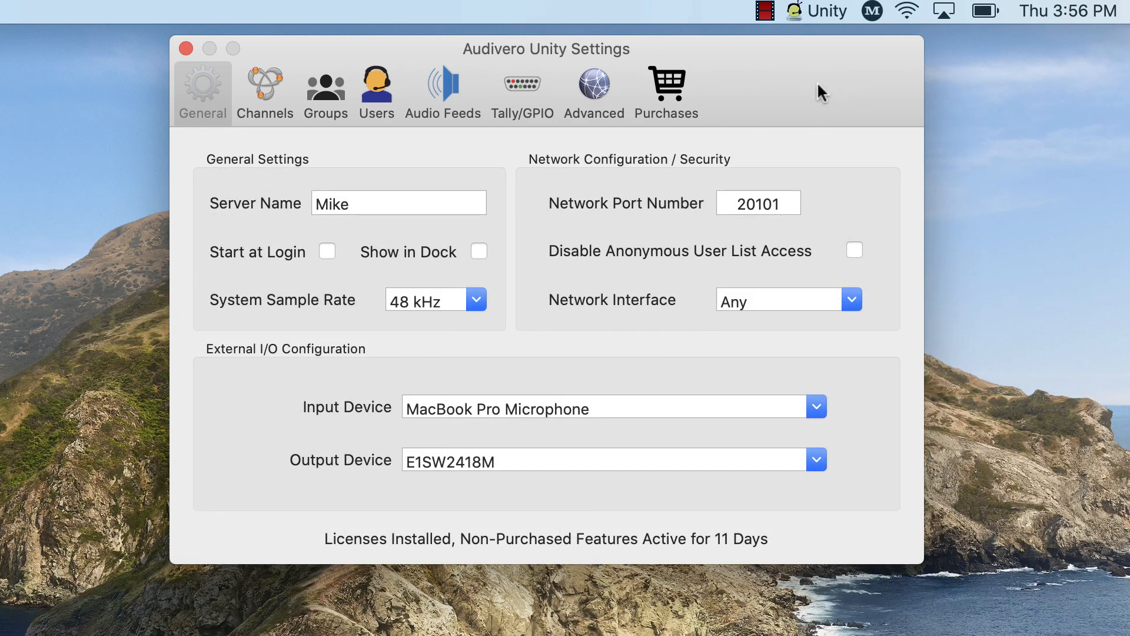